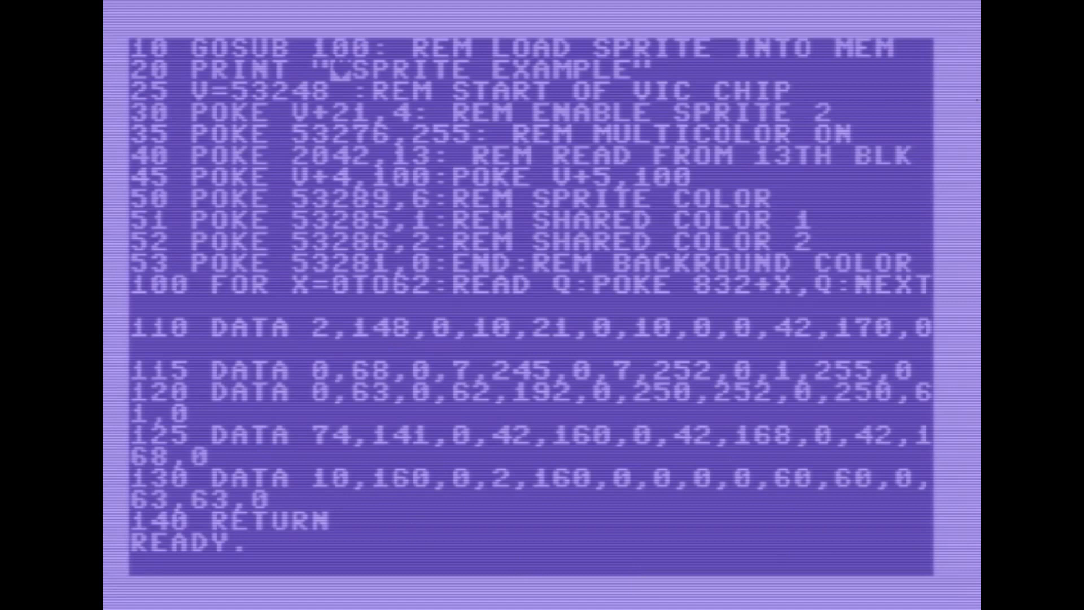
{"action": "mouse_move", "coordinate": [469, 221]}
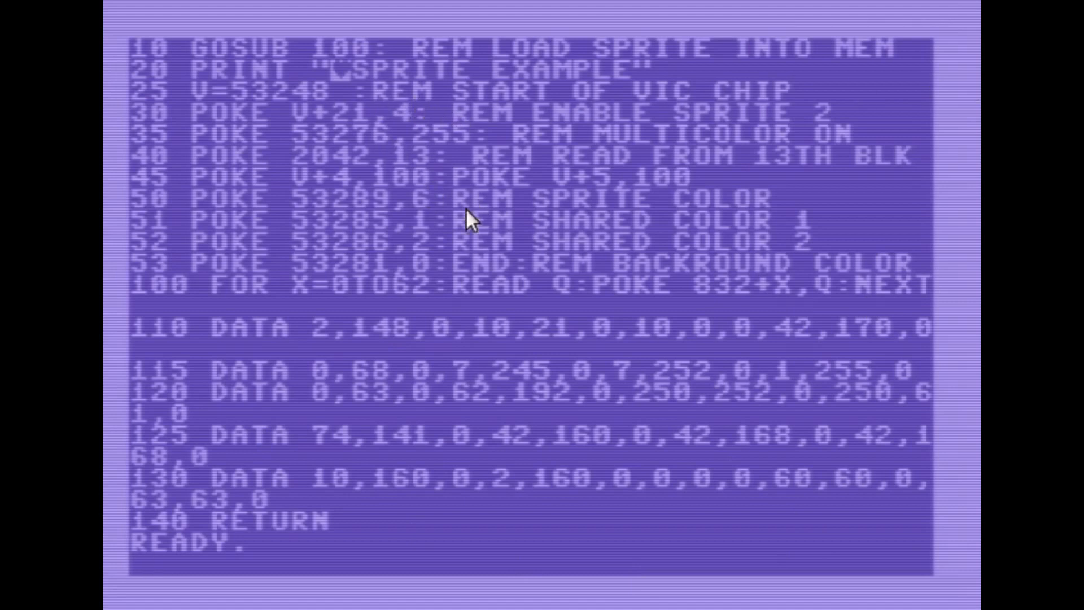
{"action": "mouse_move", "coordinate": [238, 55]}
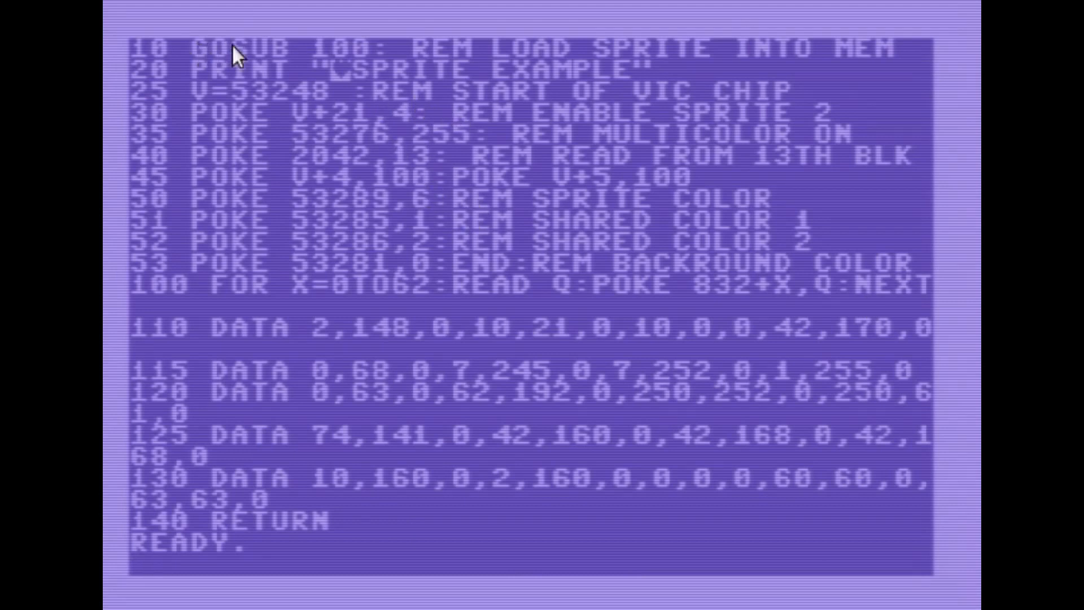
{"action": "mouse_move", "coordinate": [211, 303]}
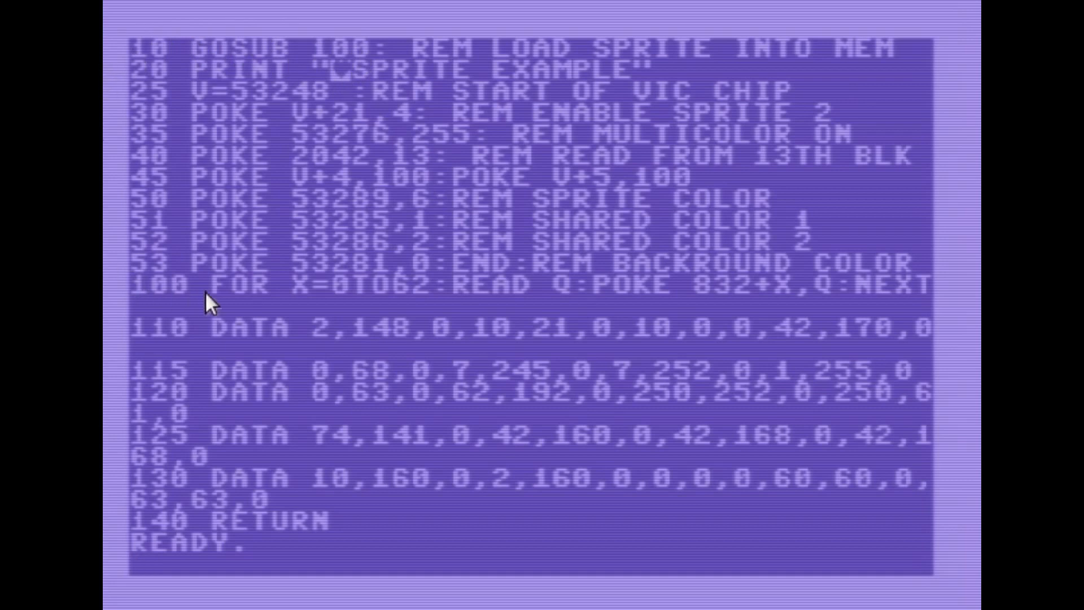
{"action": "mouse_move", "coordinate": [322, 300]}
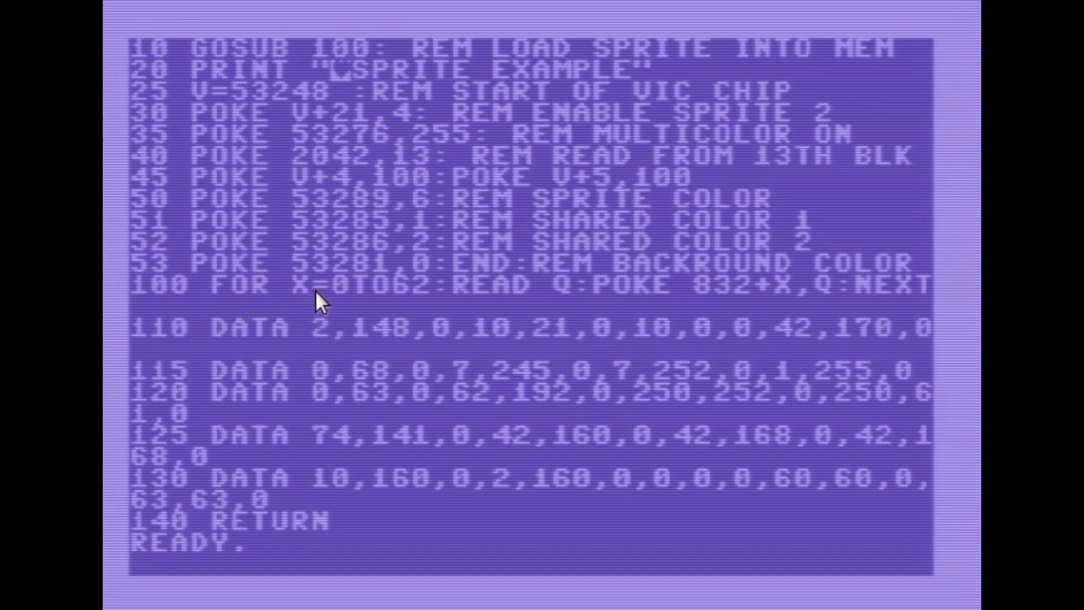
{"action": "mouse_move", "coordinate": [691, 290]}
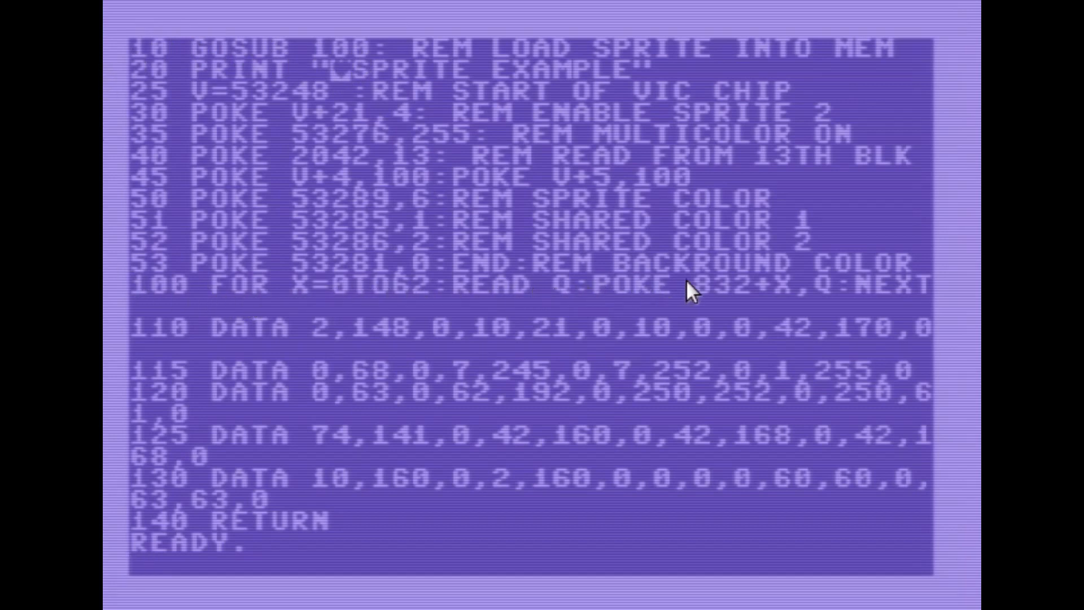
{"action": "mouse_move", "coordinate": [874, 290]}
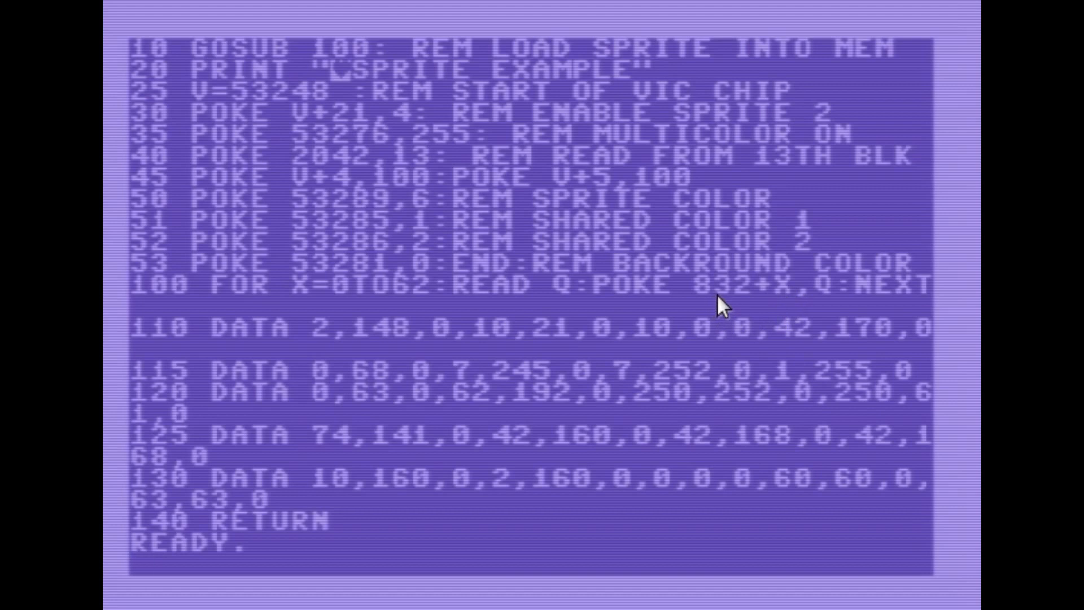
{"action": "mouse_move", "coordinate": [334, 317]}
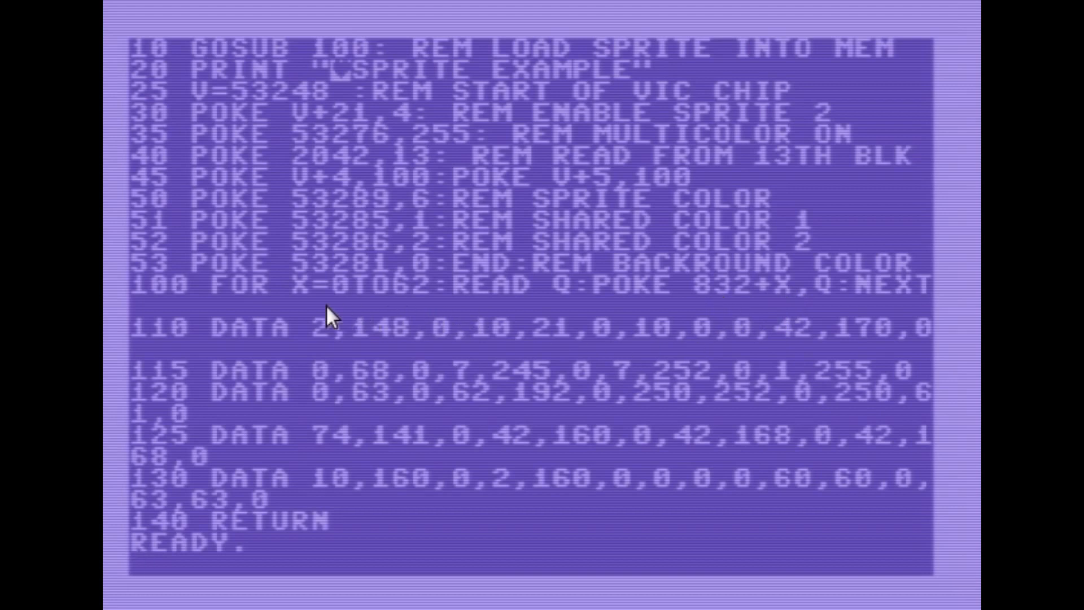
{"action": "mouse_move", "coordinate": [388, 349]}
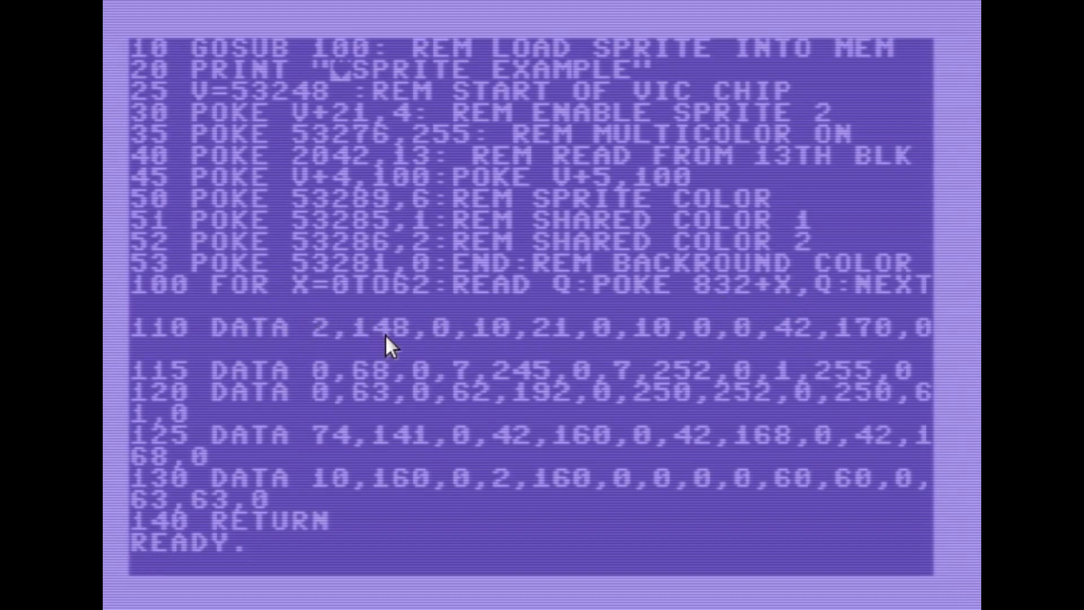
{"action": "mouse_move", "coordinate": [612, 356]}
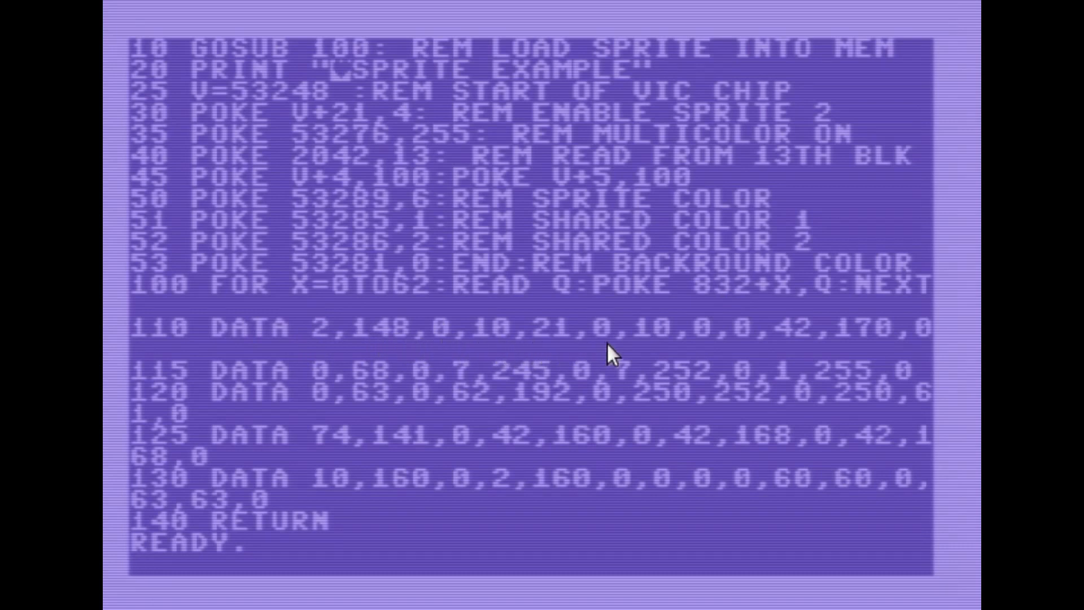
{"action": "mouse_move", "coordinate": [853, 349]}
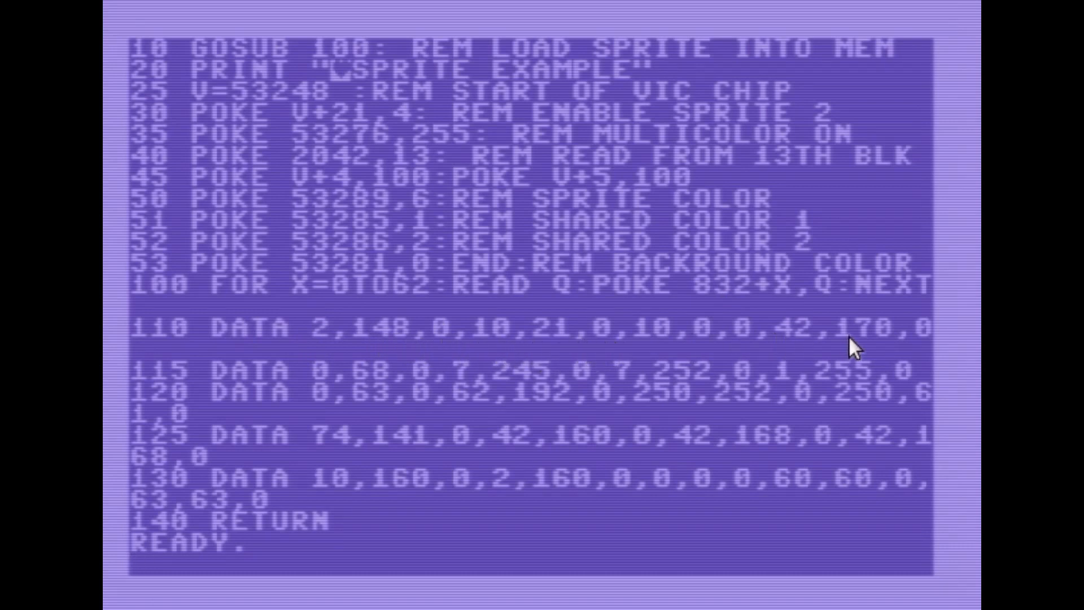
{"action": "mouse_move", "coordinate": [851, 394]}
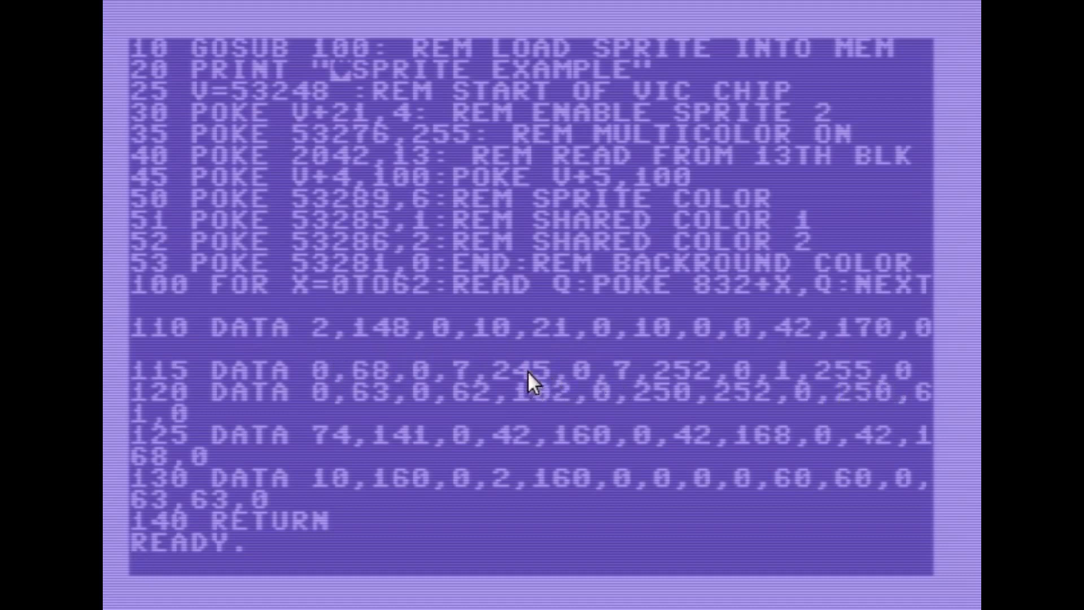
{"action": "mouse_move", "coordinate": [193, 503]}
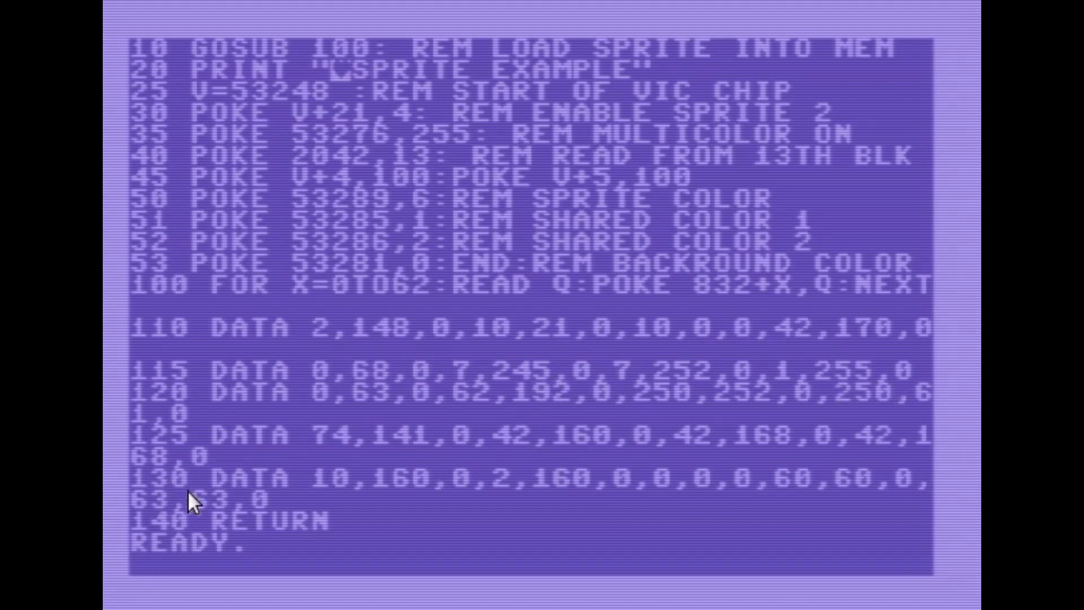
{"action": "mouse_move", "coordinate": [926, 481]}
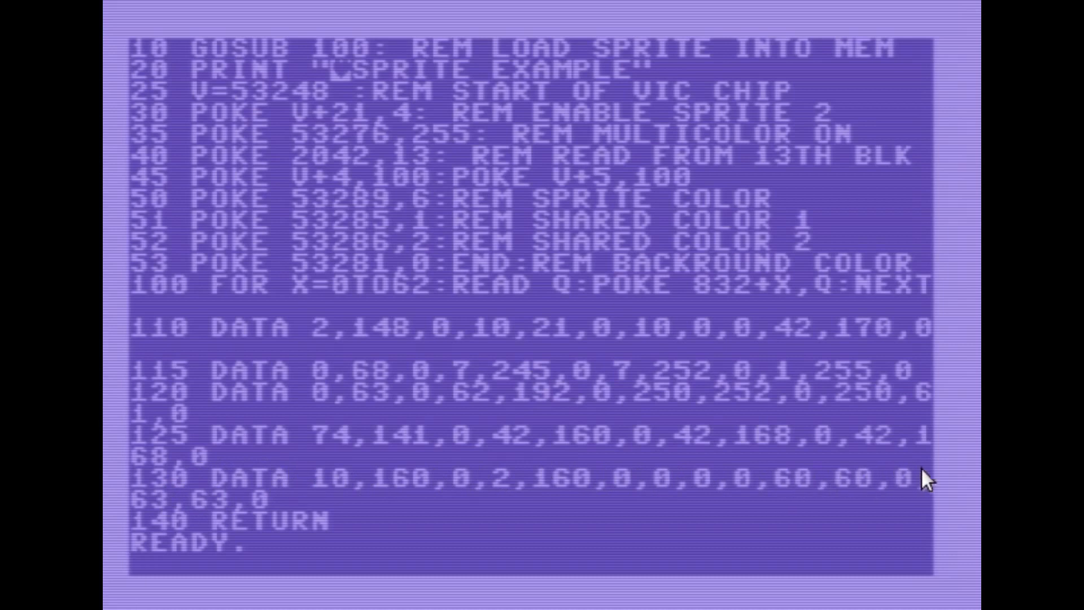
{"action": "mouse_move", "coordinate": [310, 527]}
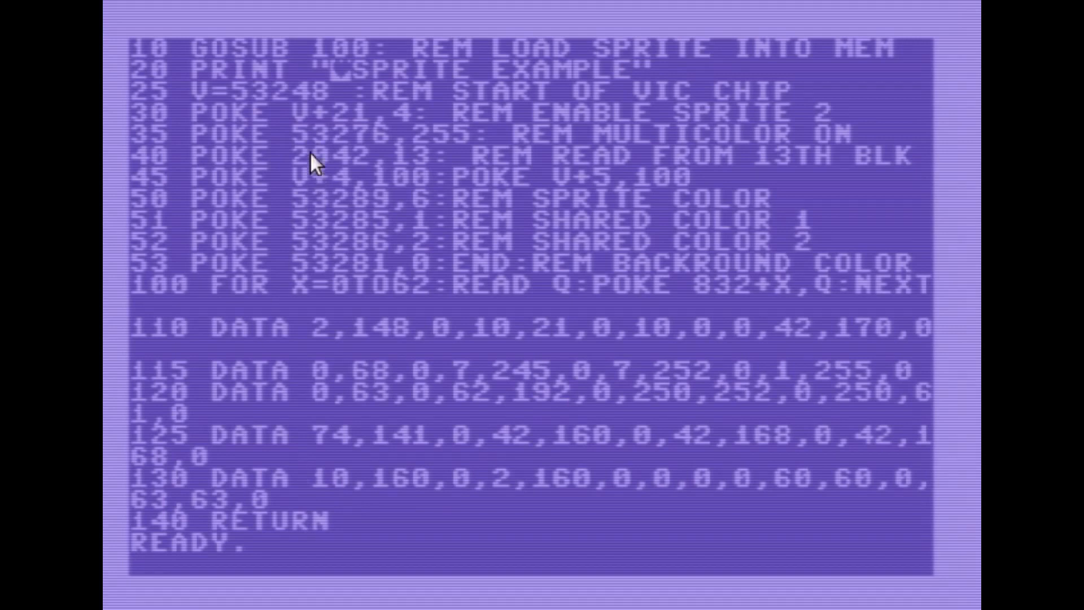
{"action": "mouse_move", "coordinate": [266, 82]}
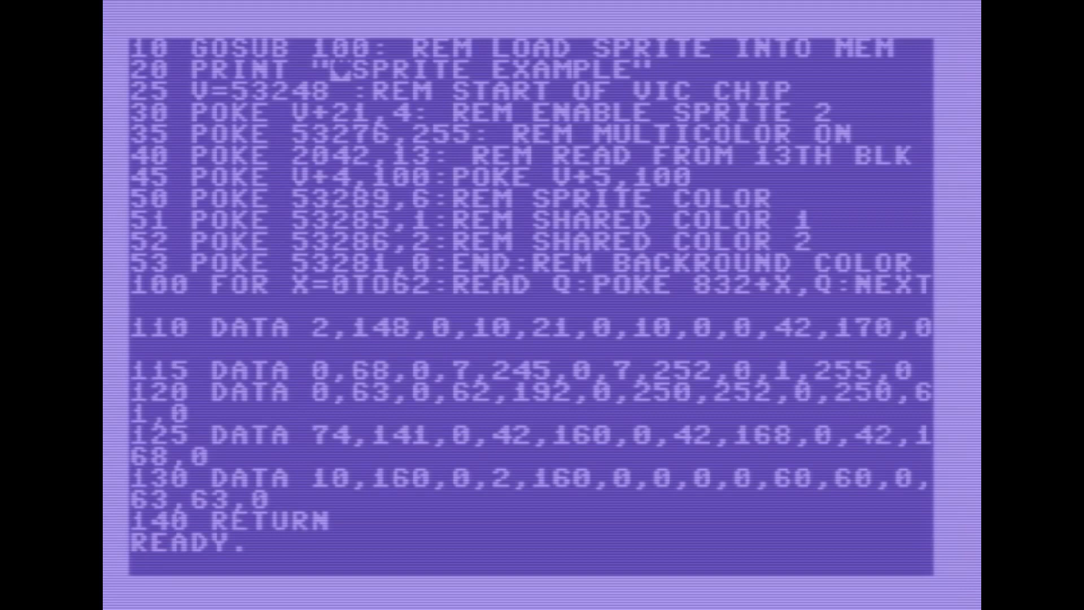
{"action": "mouse_move", "coordinate": [217, 121]}
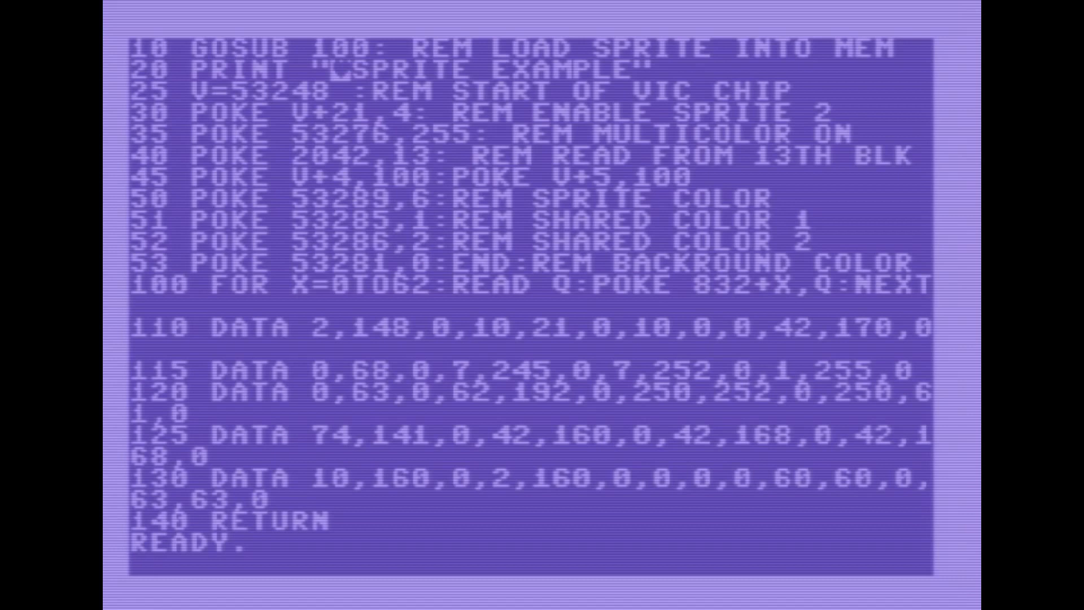
{"action": "mouse_move", "coordinate": [201, 119]}
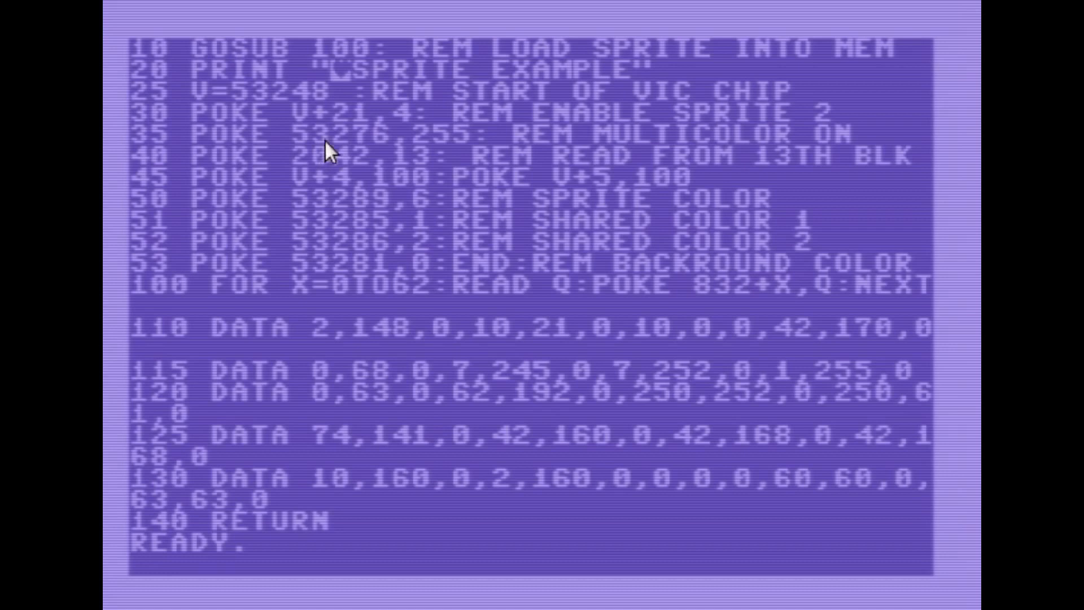
{"action": "mouse_move", "coordinate": [330, 159]}
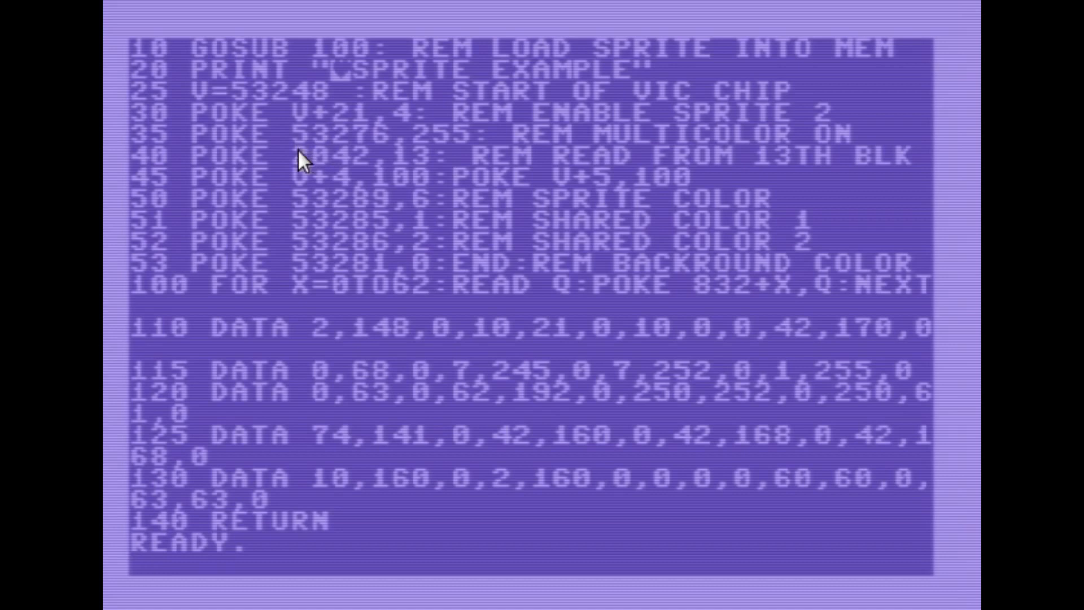
{"action": "mouse_move", "coordinate": [380, 162]}
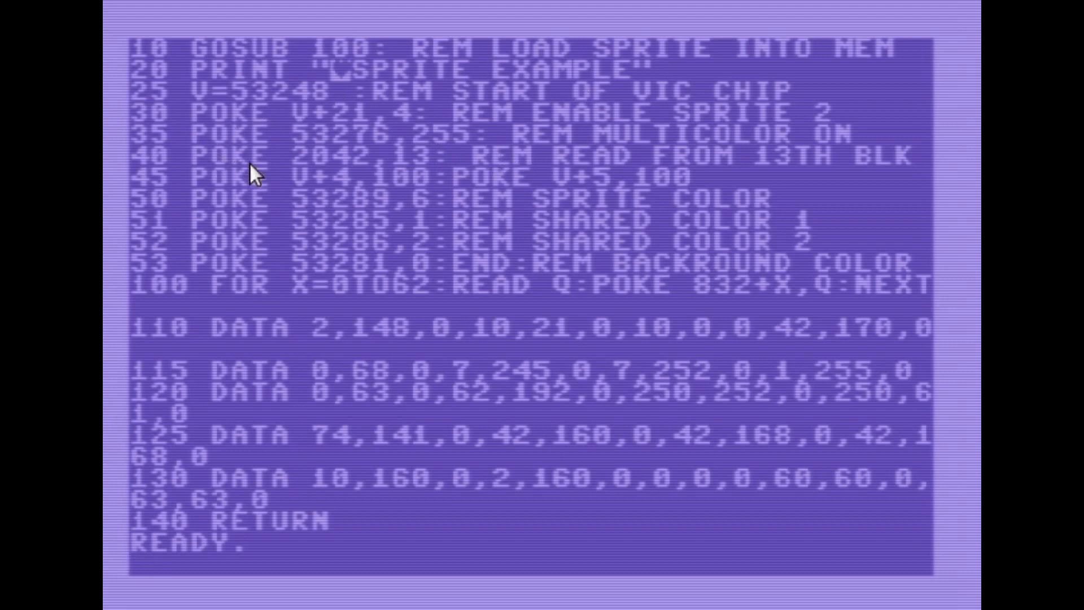
{"action": "mouse_move", "coordinate": [349, 176]}
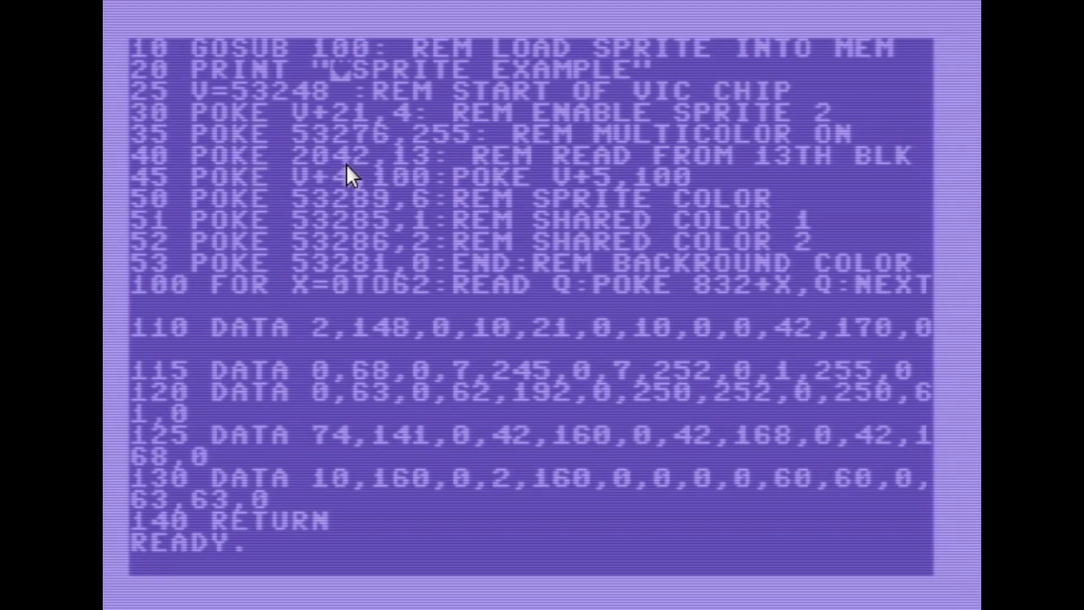
{"action": "mouse_move", "coordinate": [423, 180]}
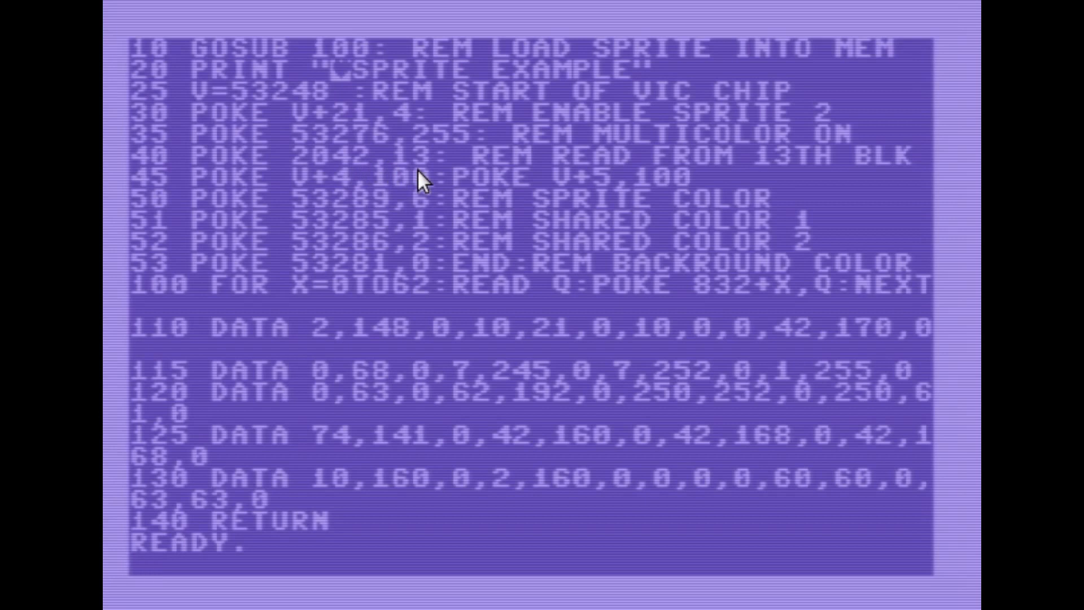
{"action": "mouse_move", "coordinate": [208, 208]}
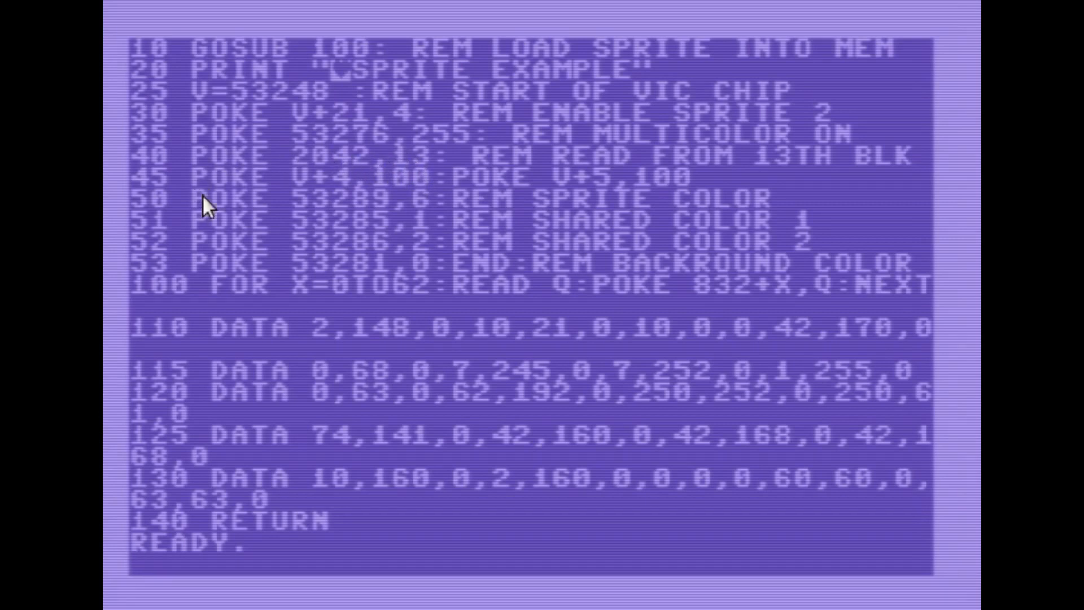
{"action": "mouse_move", "coordinate": [260, 201]}
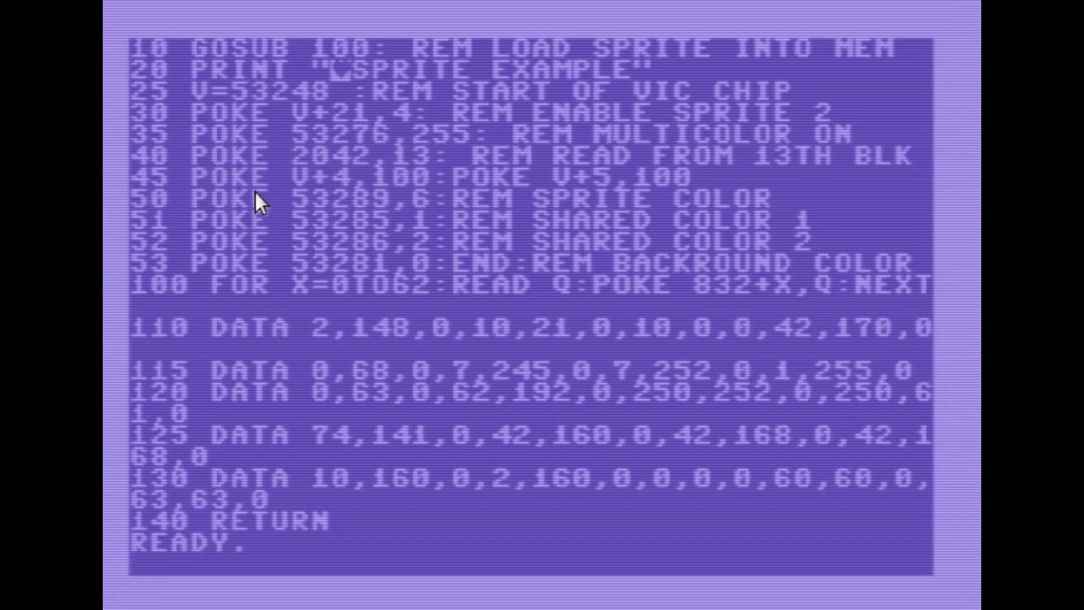
{"action": "mouse_move", "coordinate": [297, 201]}
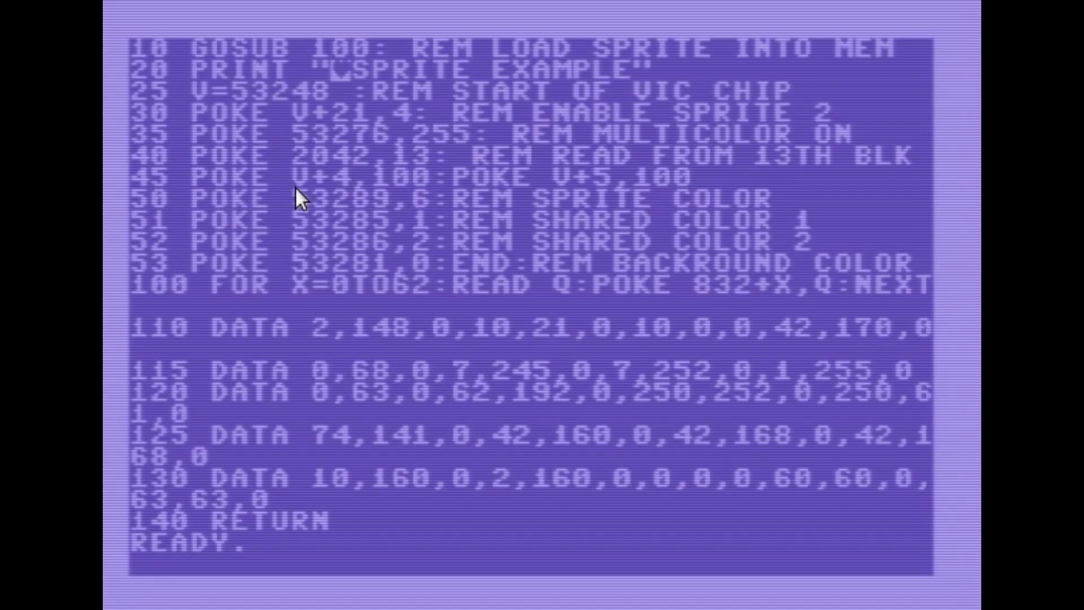
{"action": "mouse_move", "coordinate": [379, 197]}
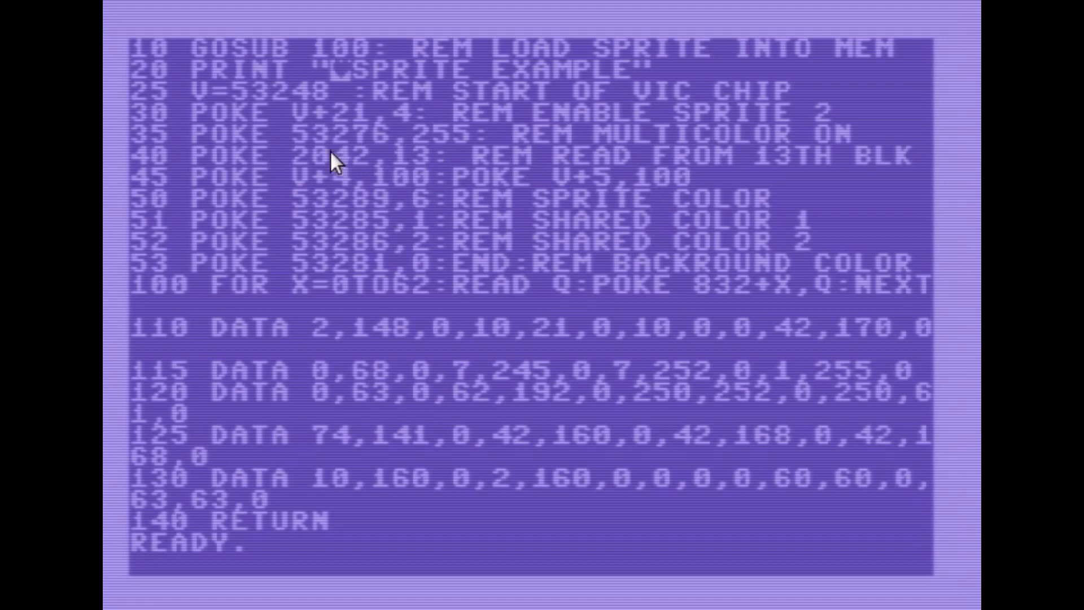
{"action": "mouse_move", "coordinate": [328, 215]}
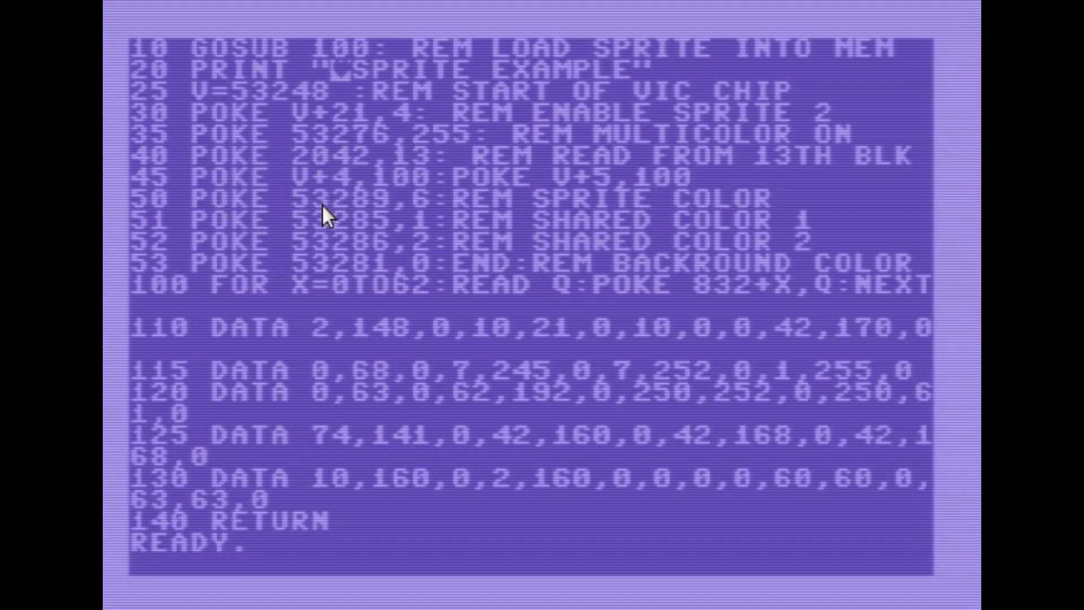
{"action": "mouse_move", "coordinate": [380, 225]}
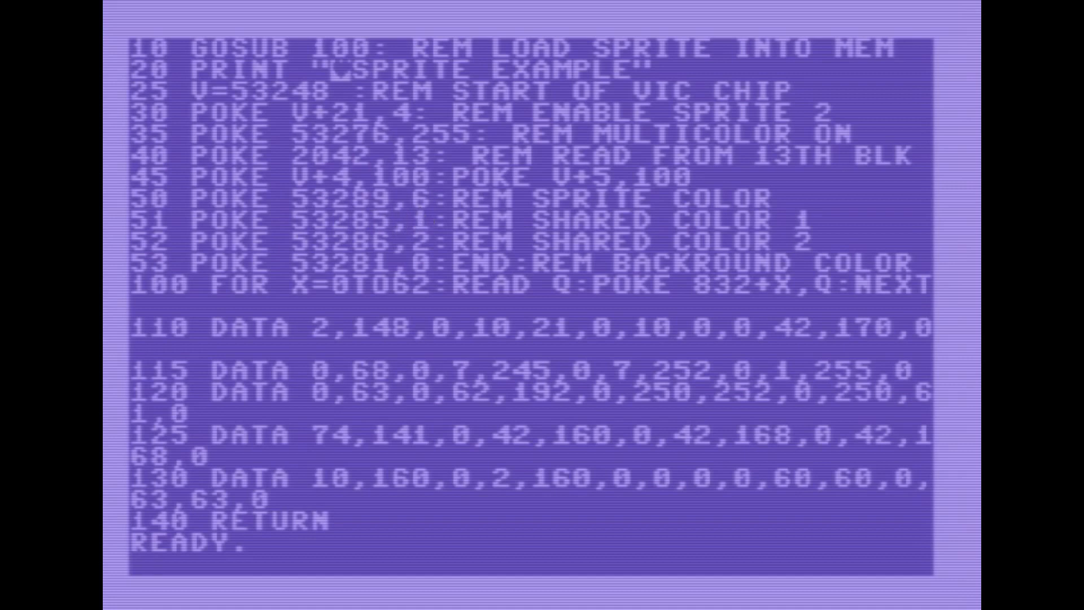
{"action": "mouse_move", "coordinate": [260, 251]}
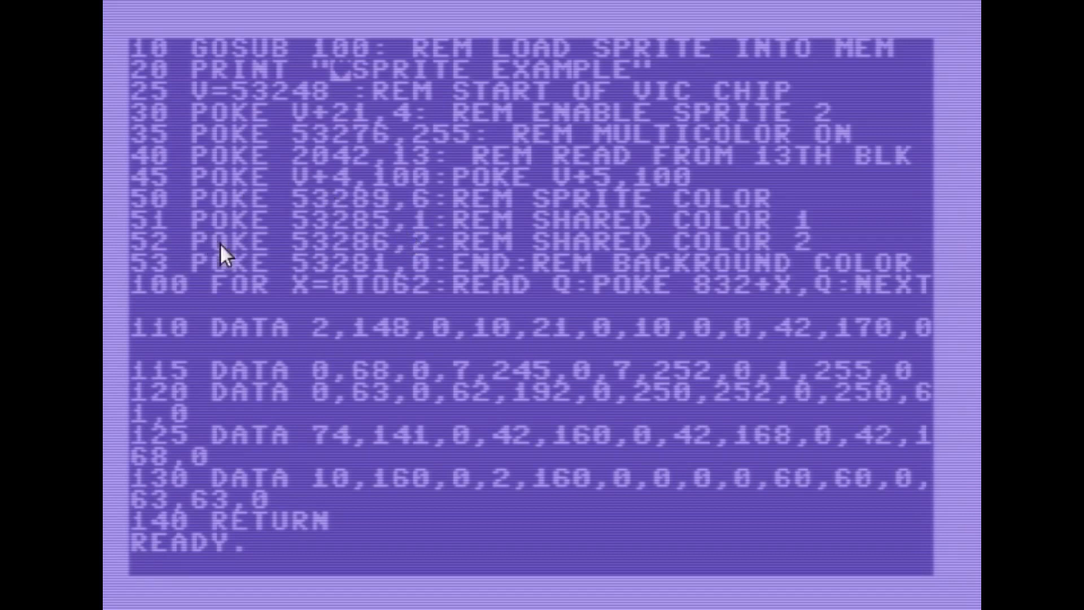
{"action": "mouse_move", "coordinate": [413, 271]}
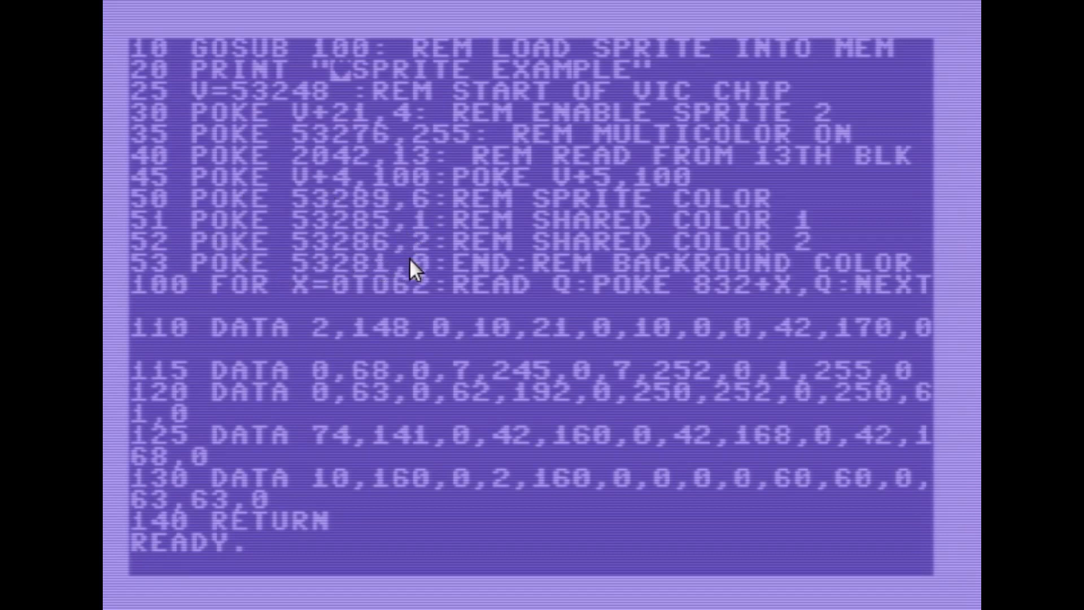
{"action": "mouse_move", "coordinate": [245, 297]}
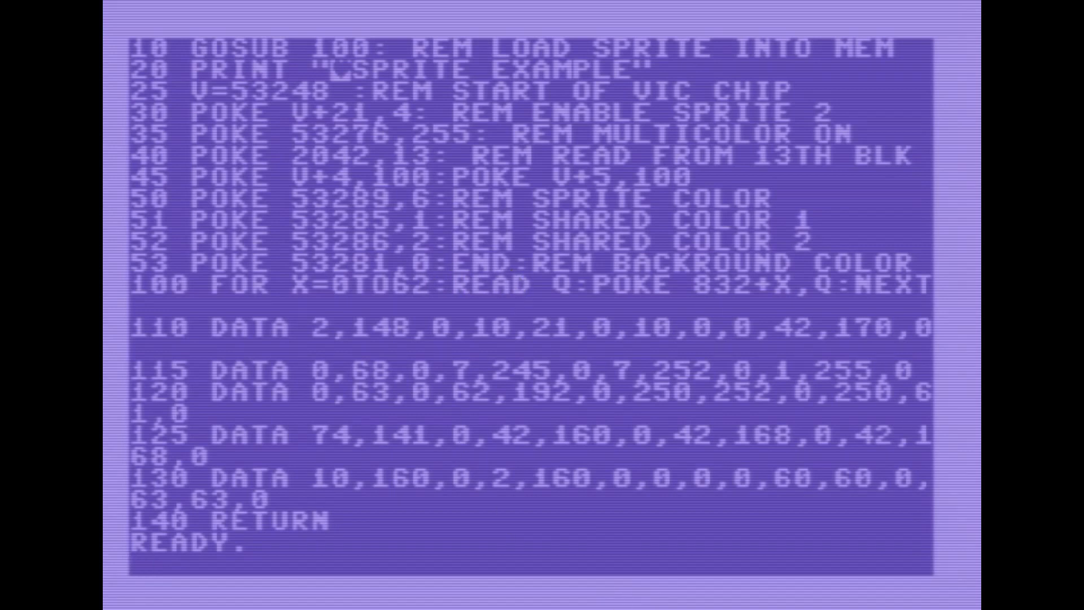
{"action": "mouse_move", "coordinate": [766, 582]}
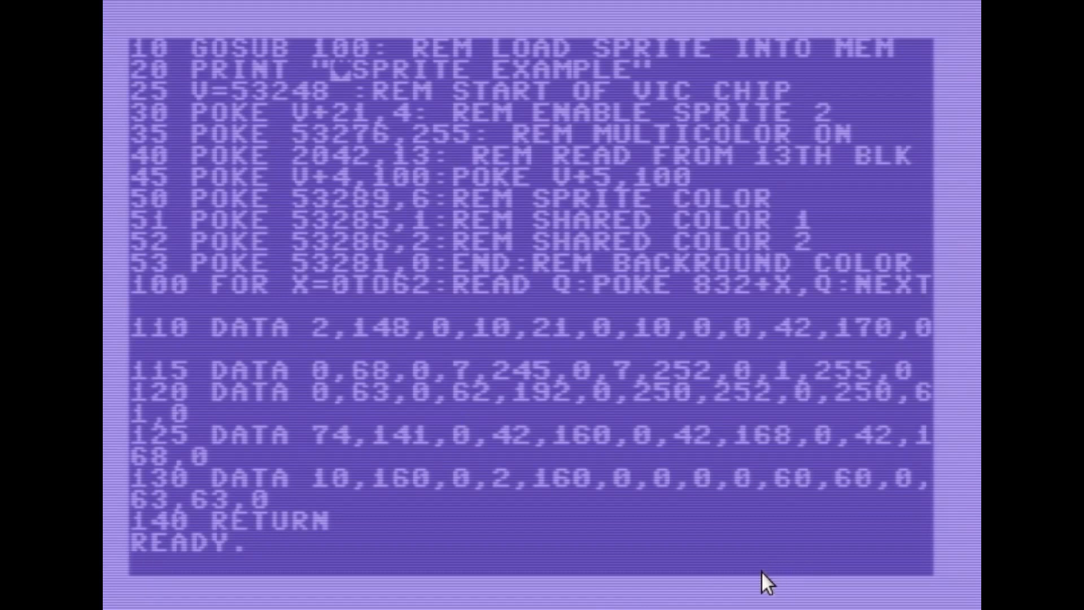
{"action": "type", "text": "RUN"}
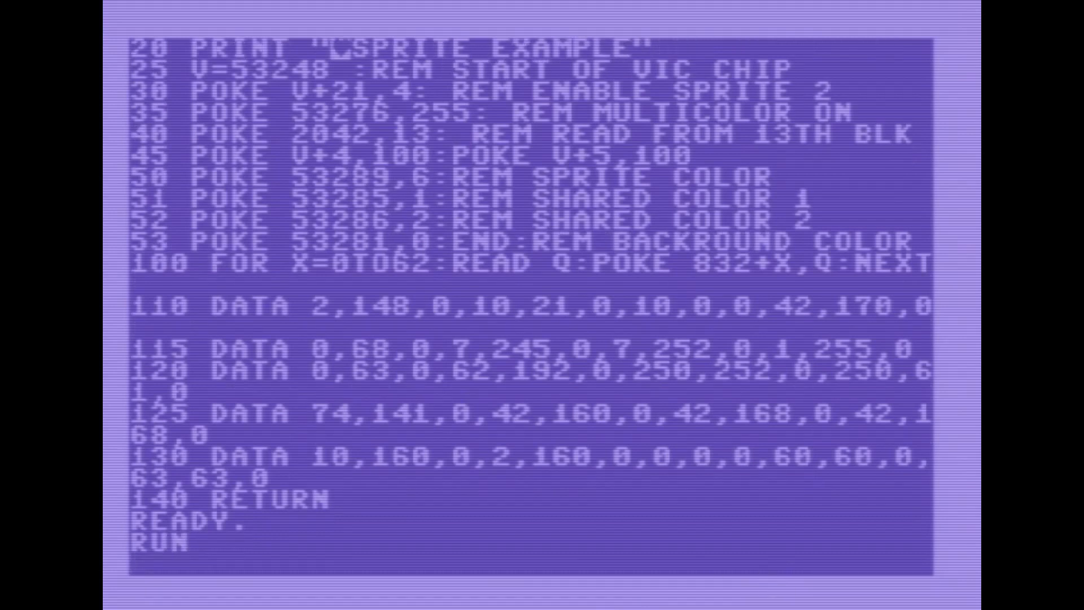